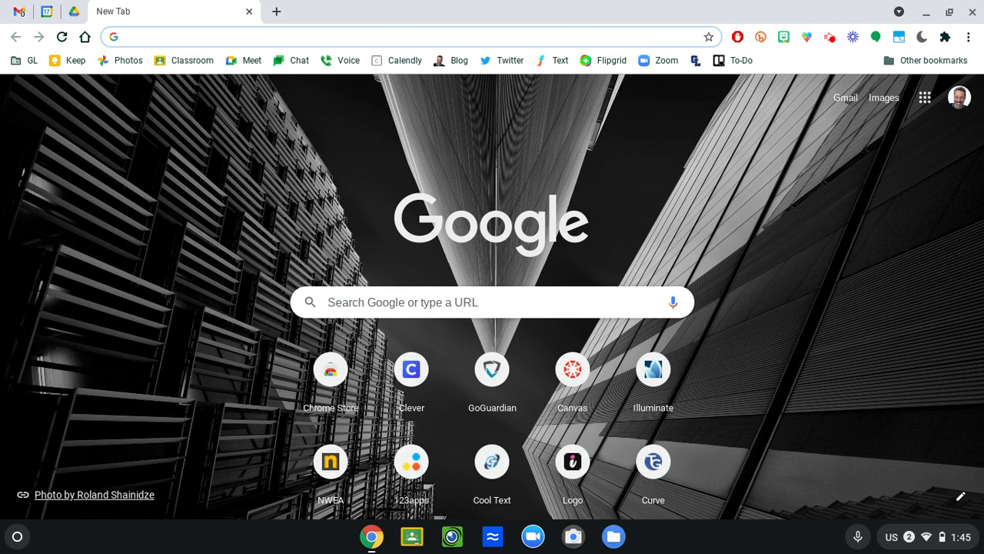
pyautogui.moveTo(23, 546)
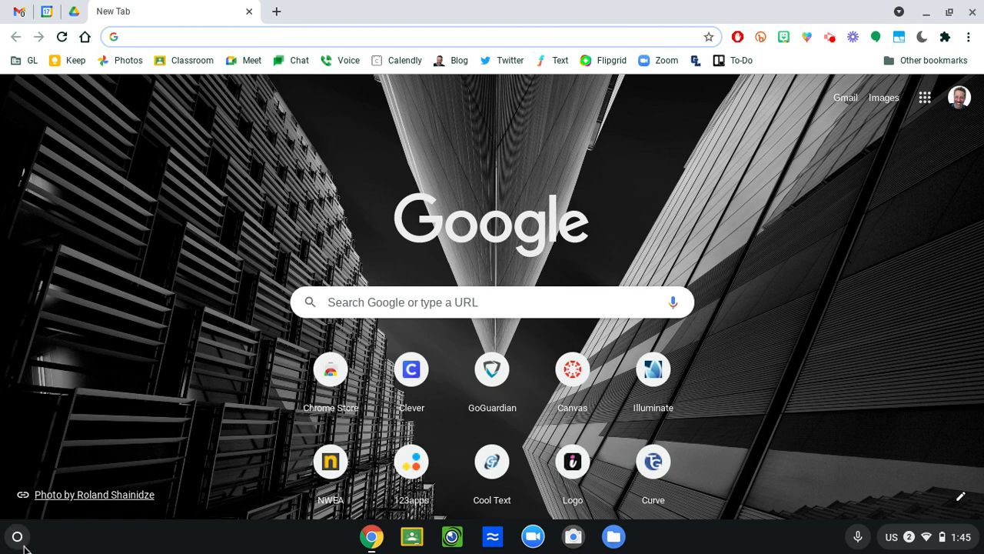
# Expand the Chromebook launcher to show the full grid of installed apps.
pyautogui.click(17, 536)
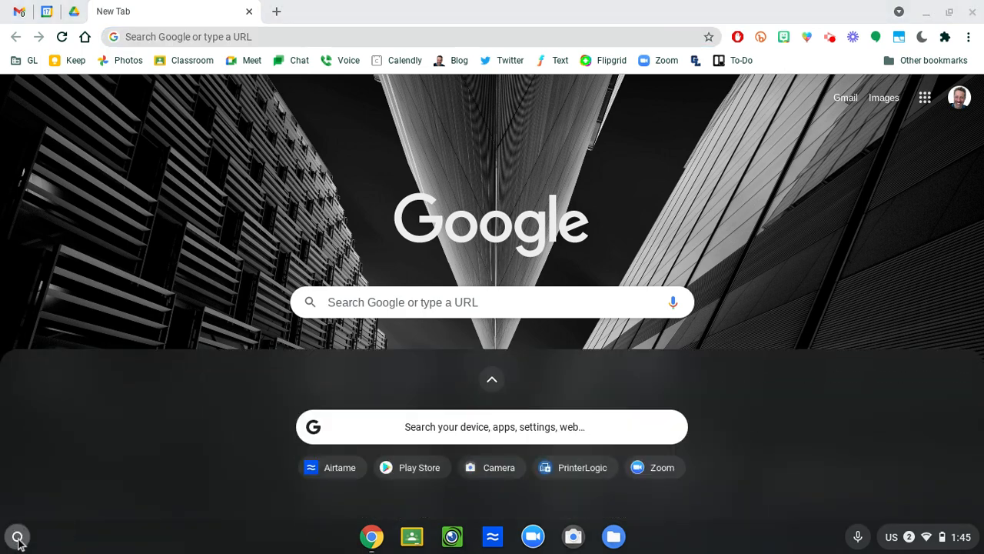
pyautogui.click(17, 535)
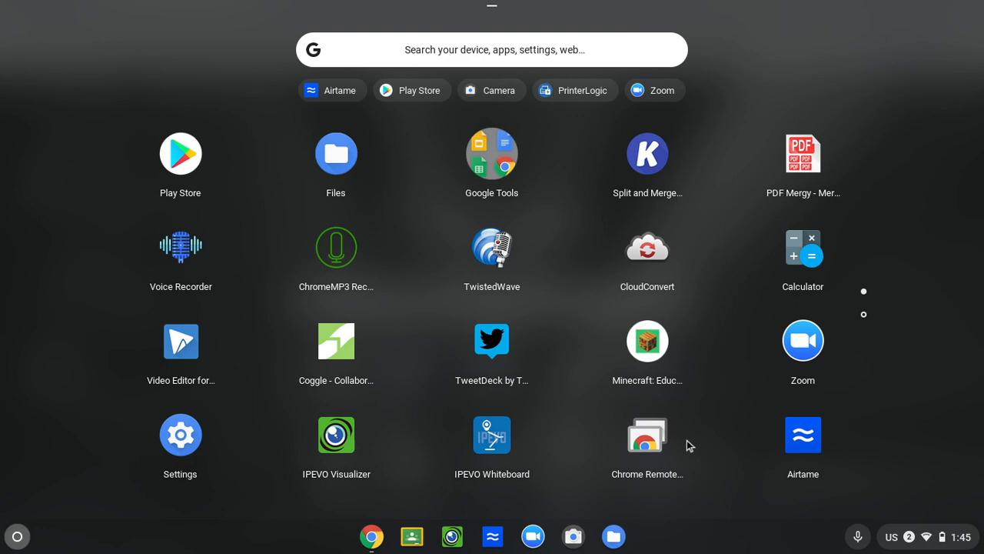
pyautogui.moveTo(812, 452)
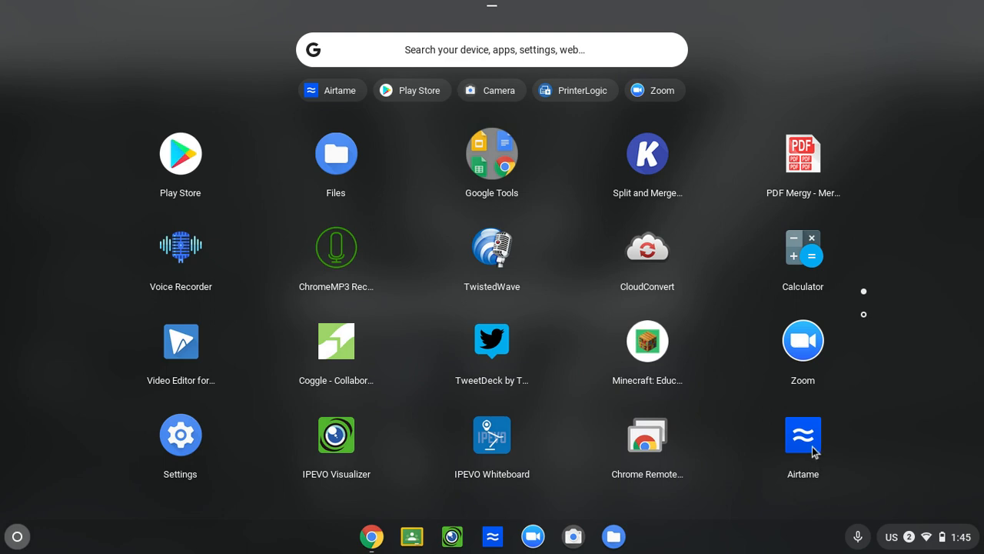
# Launch Airtame from the app grid so receiver GUL-RY-300HAI01 is listed.
pyautogui.click(372, 535)
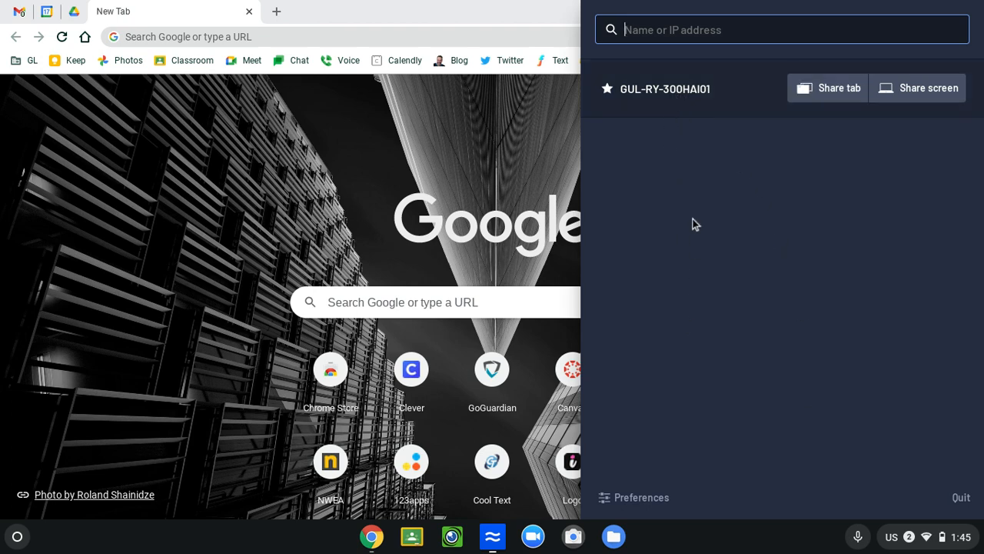
pyautogui.moveTo(625, 120)
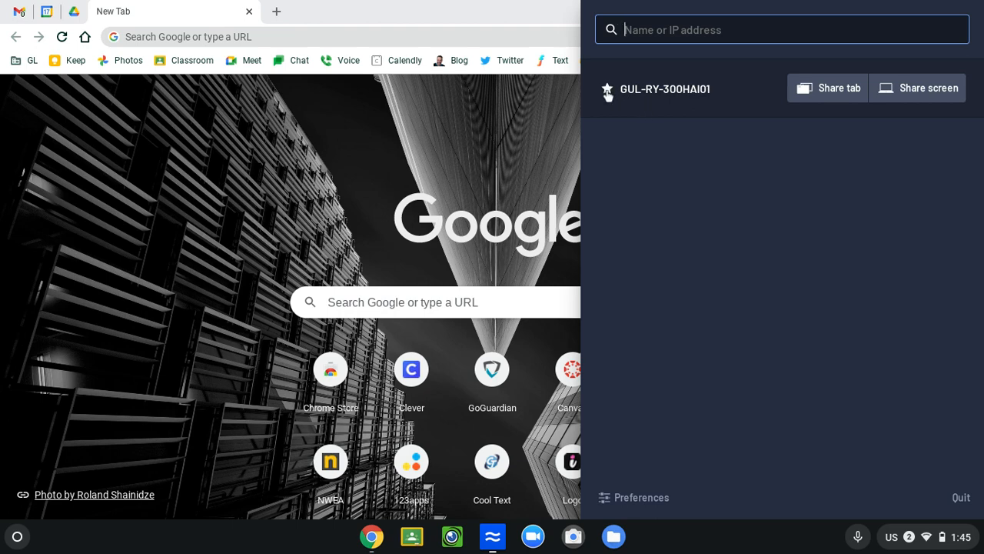
pyautogui.moveTo(646, 166)
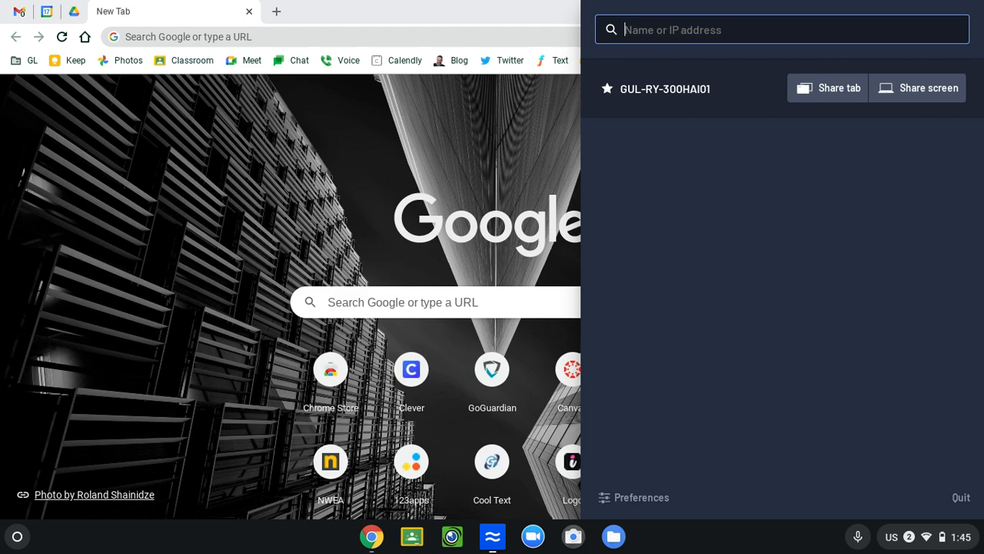
pyautogui.moveTo(716, 115)
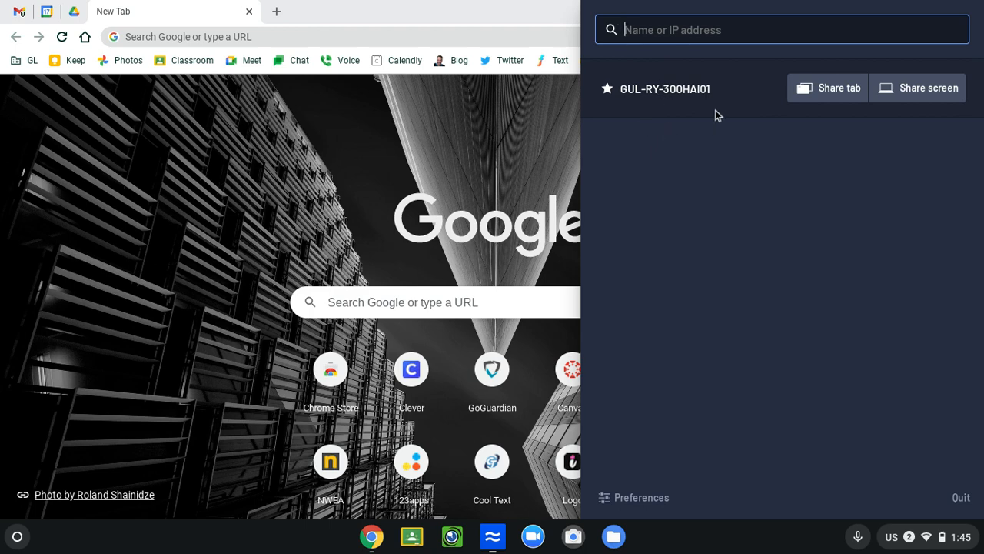
pyautogui.moveTo(778, 104)
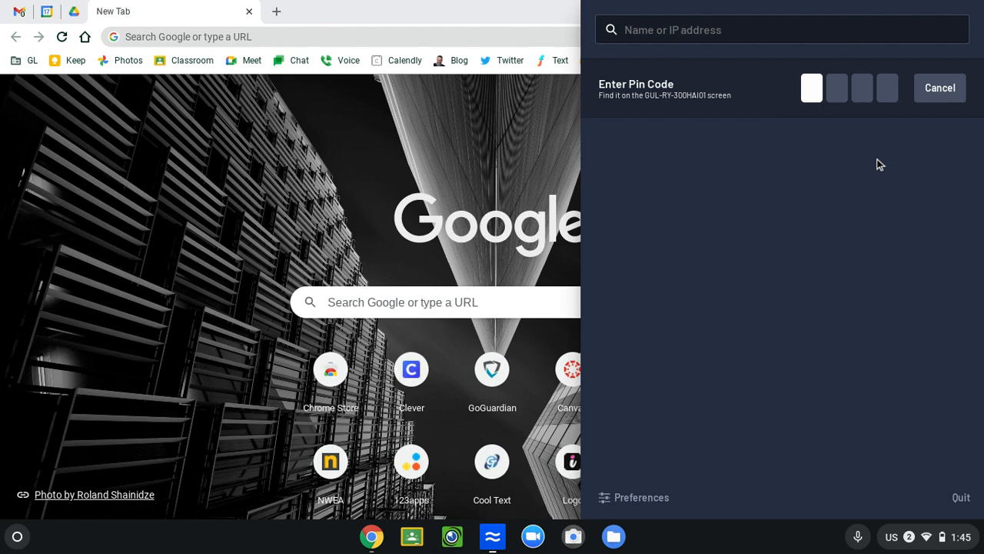
# Enter the receiver's pin code to request sharing the entire screen.
pyautogui.write('2')
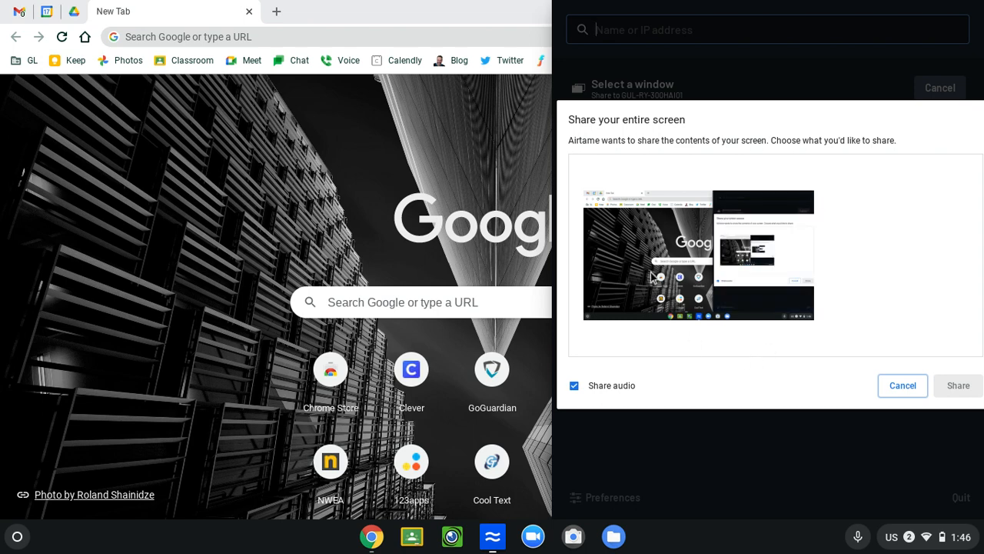
# Select the entire-screen thumbnail and start sharing it to the classroom receiver.
pyautogui.click(683, 249)
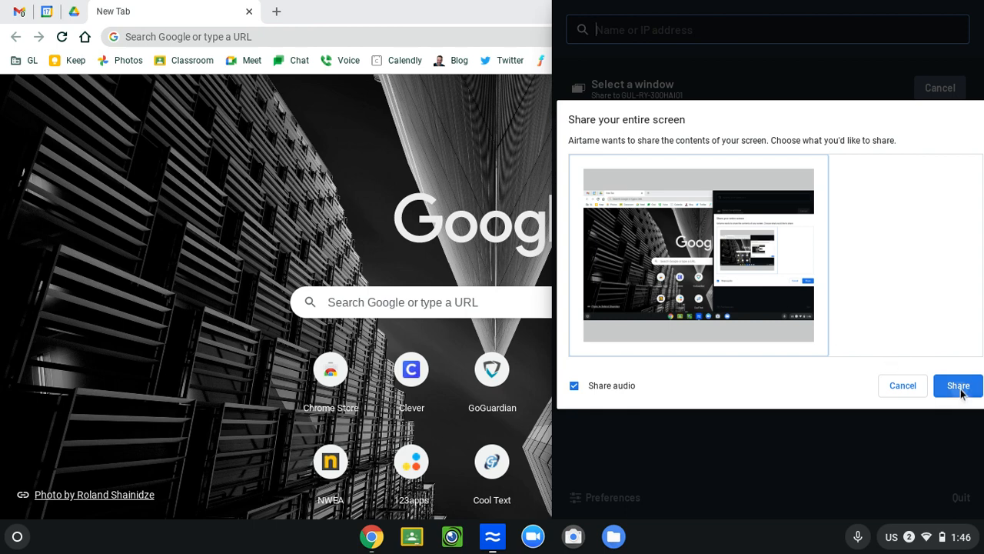
pyautogui.click(958, 384)
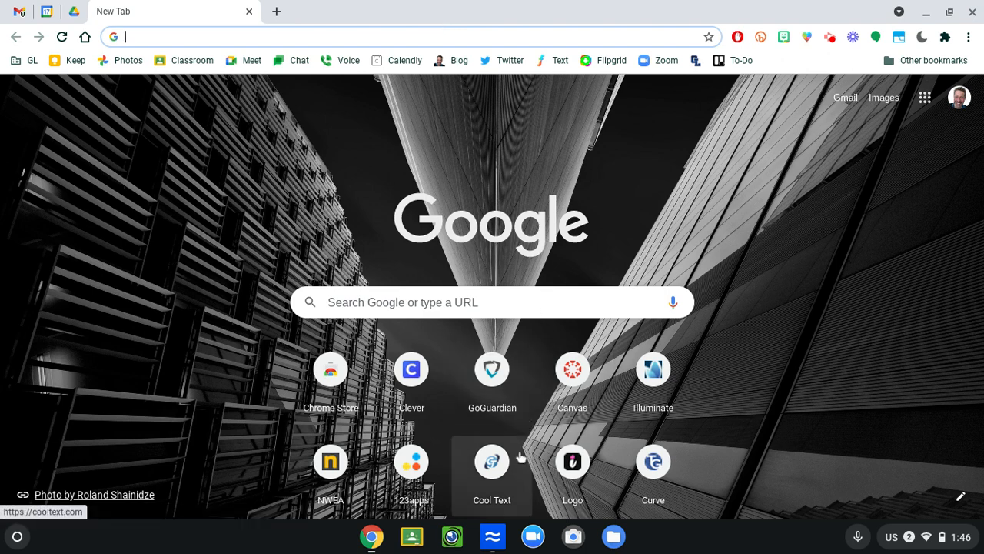
# Reopen Airtame's sharing controls, switch audio on, then back off.
pyautogui.click(492, 535)
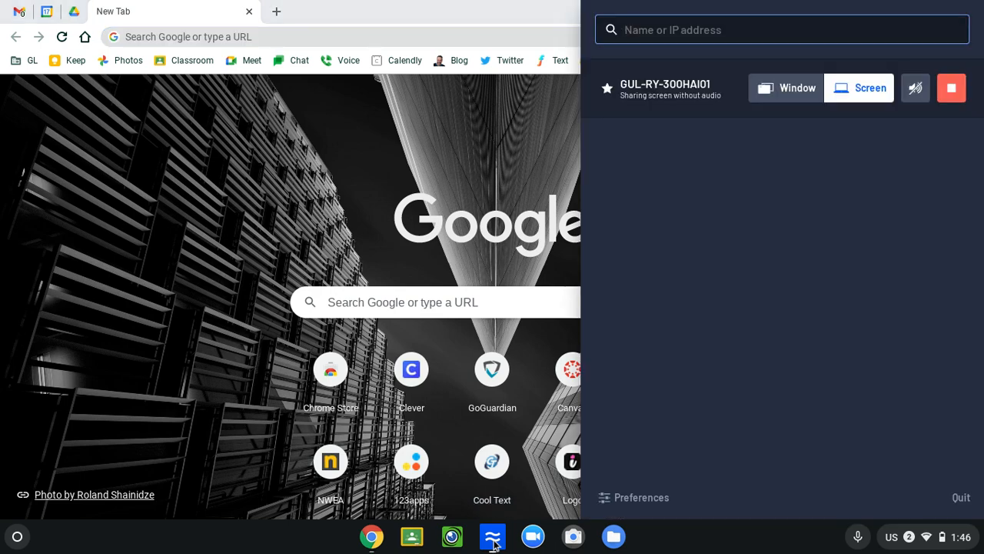
pyautogui.moveTo(794, 244)
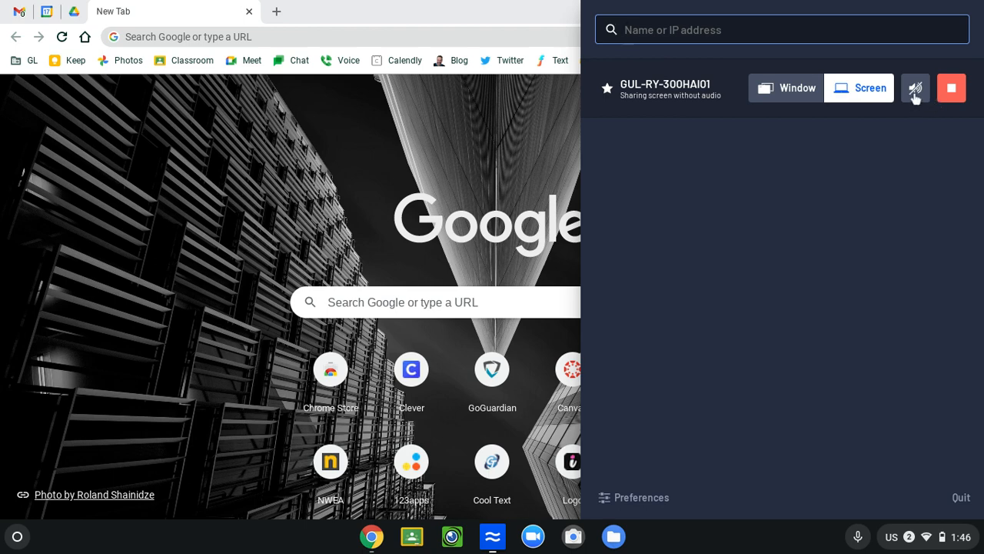
pyautogui.click(917, 87)
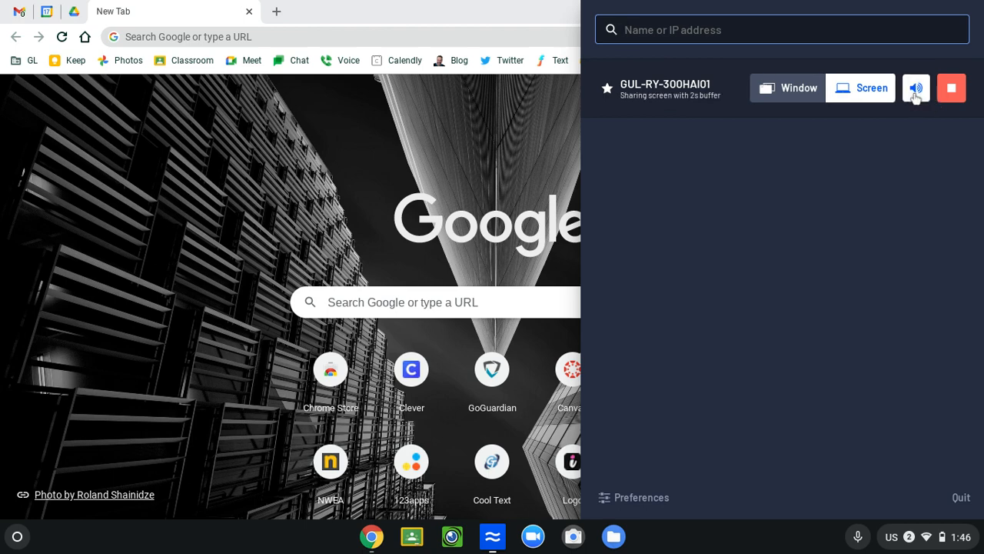
pyautogui.click(917, 87)
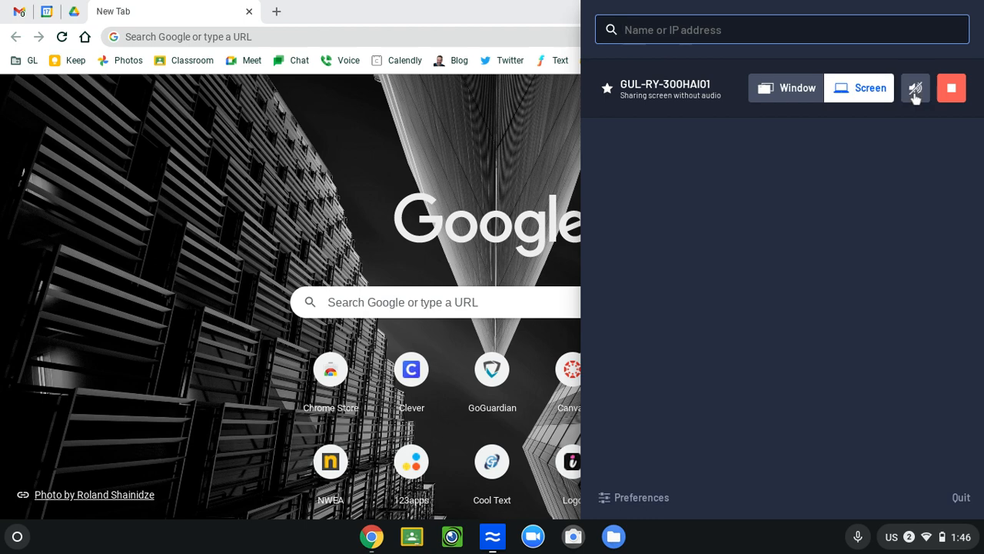